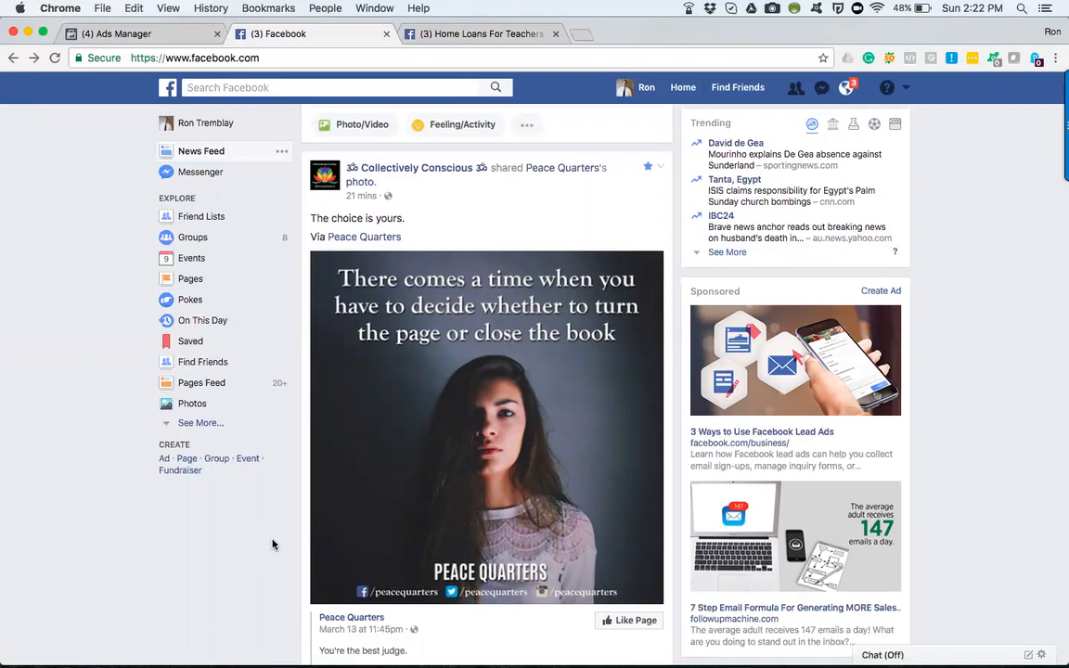
mouse_move(948, 206)
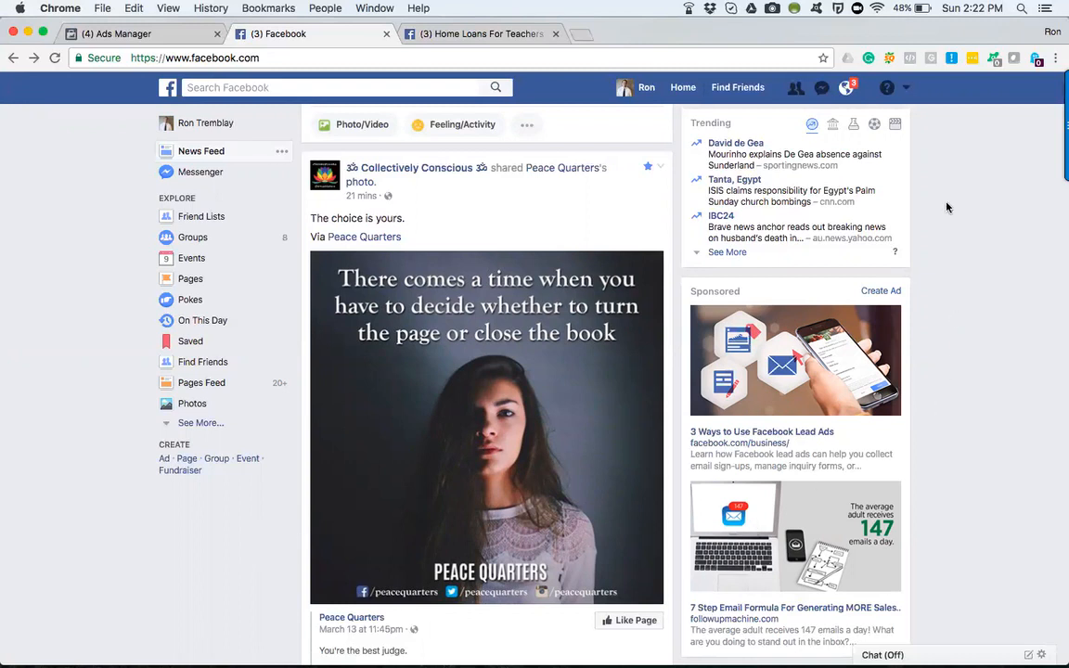
mouse_move(908, 87)
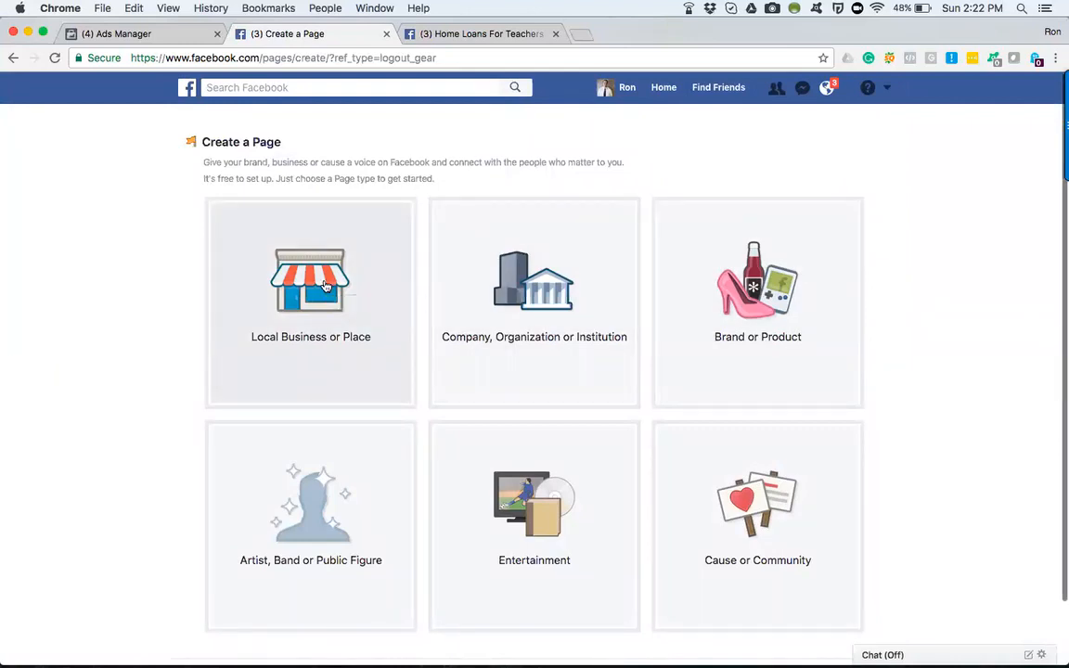
Choose the Local Business or Place page type and clear the name and city fields.
click(311, 281)
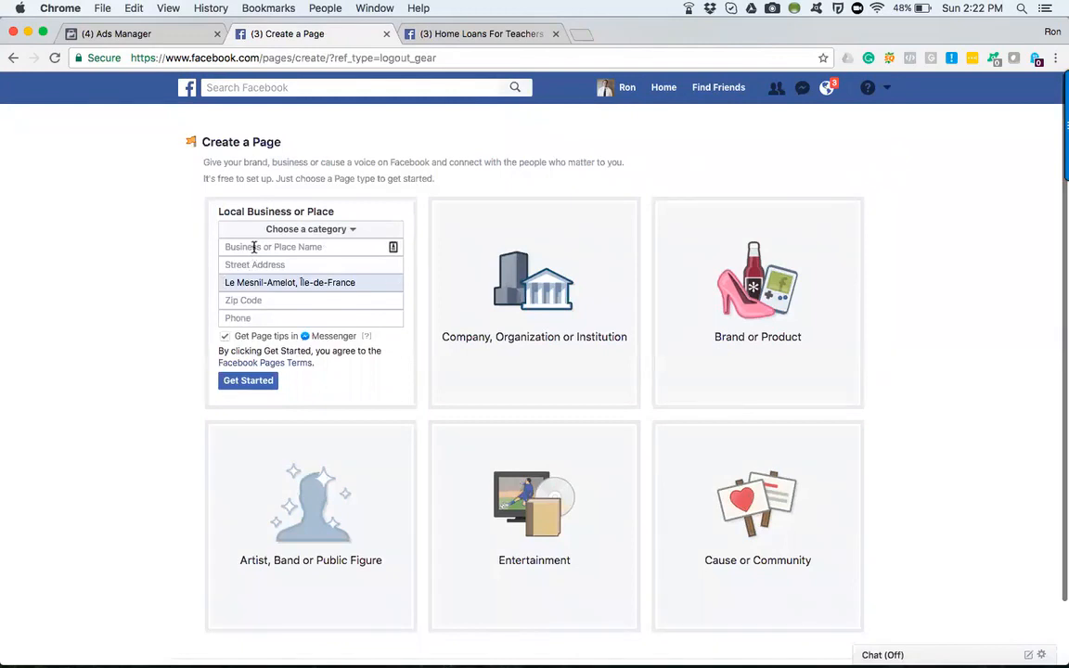
click(310, 246)
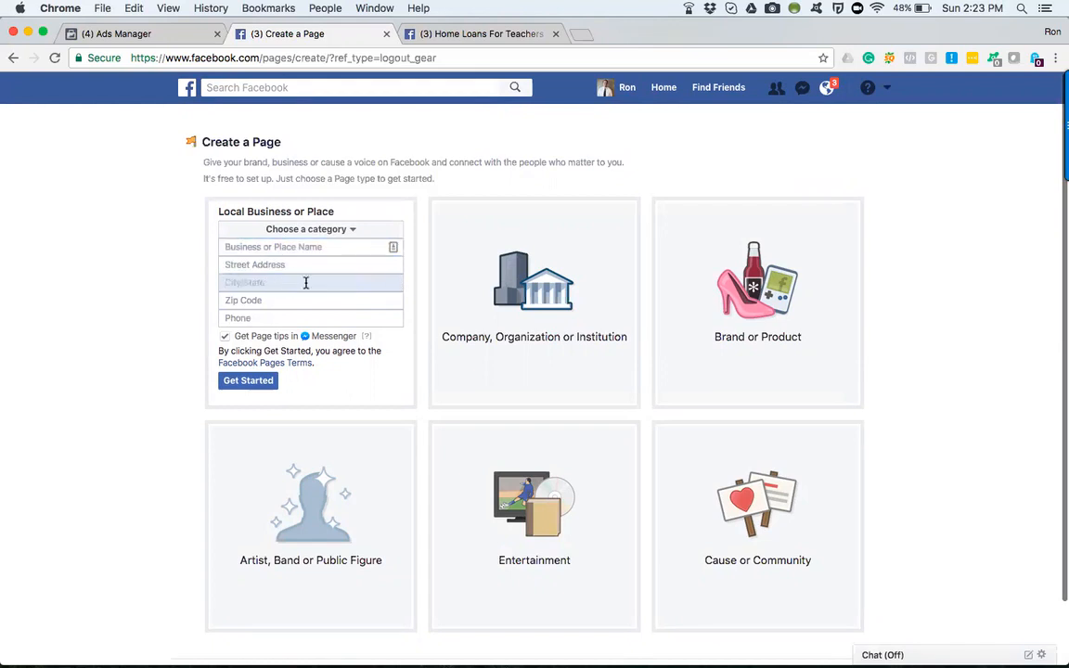
click(311, 299)
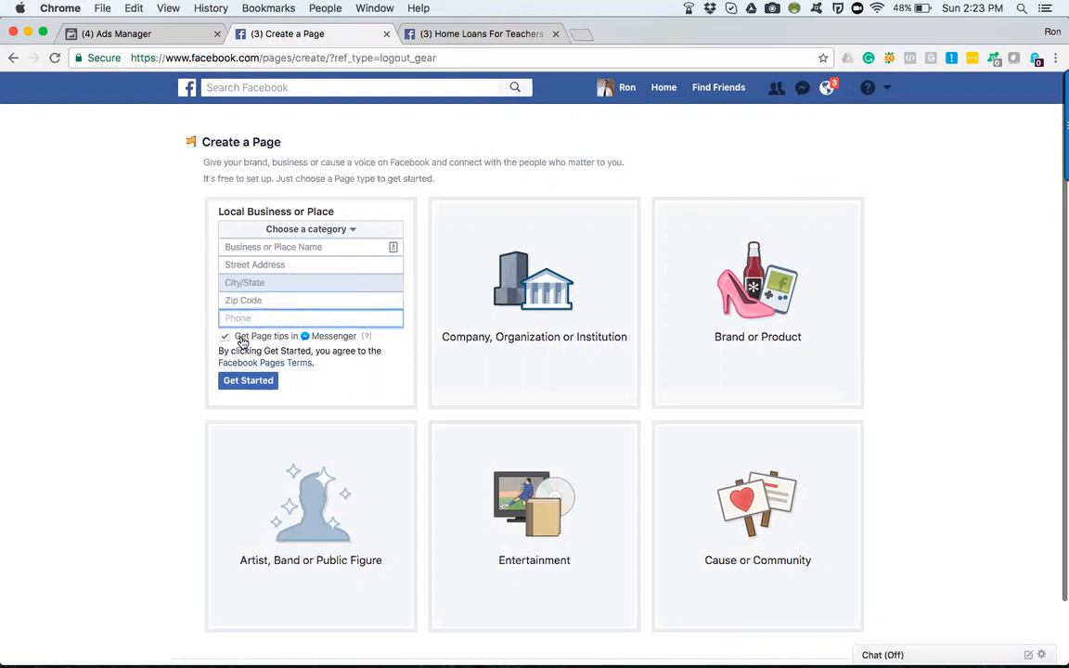
mouse_move(305, 345)
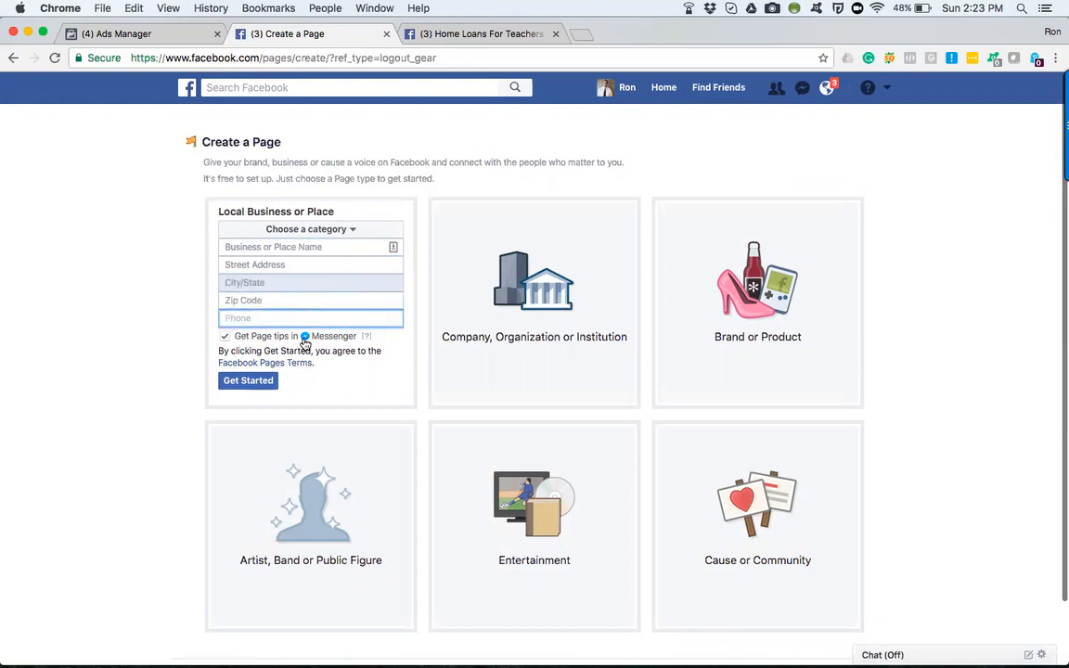
mouse_move(276, 351)
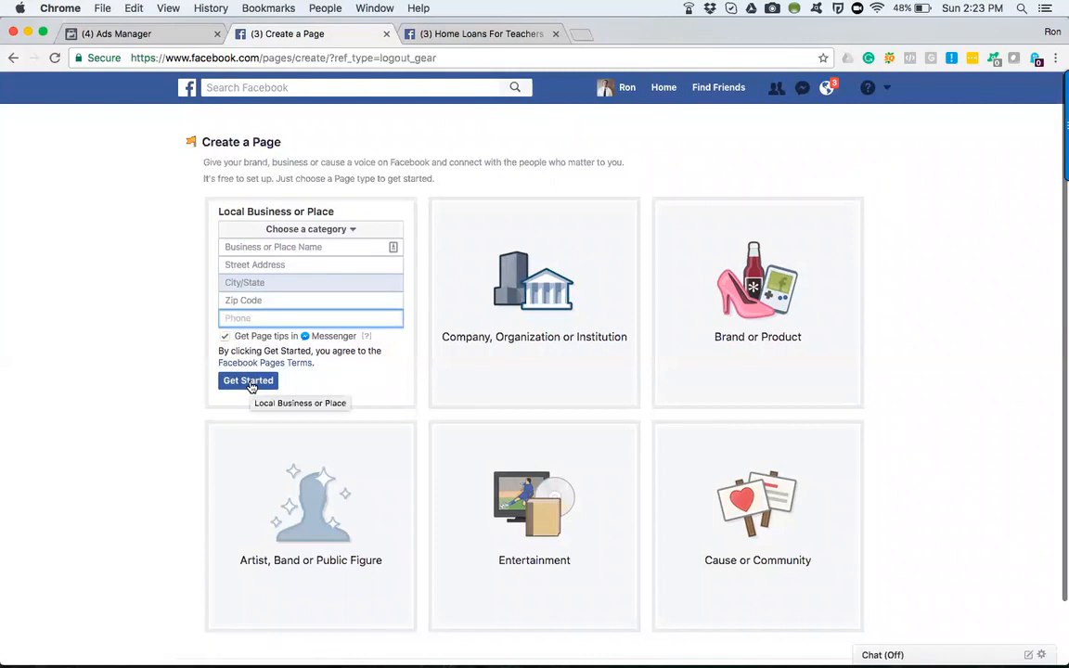
mouse_move(469, 47)
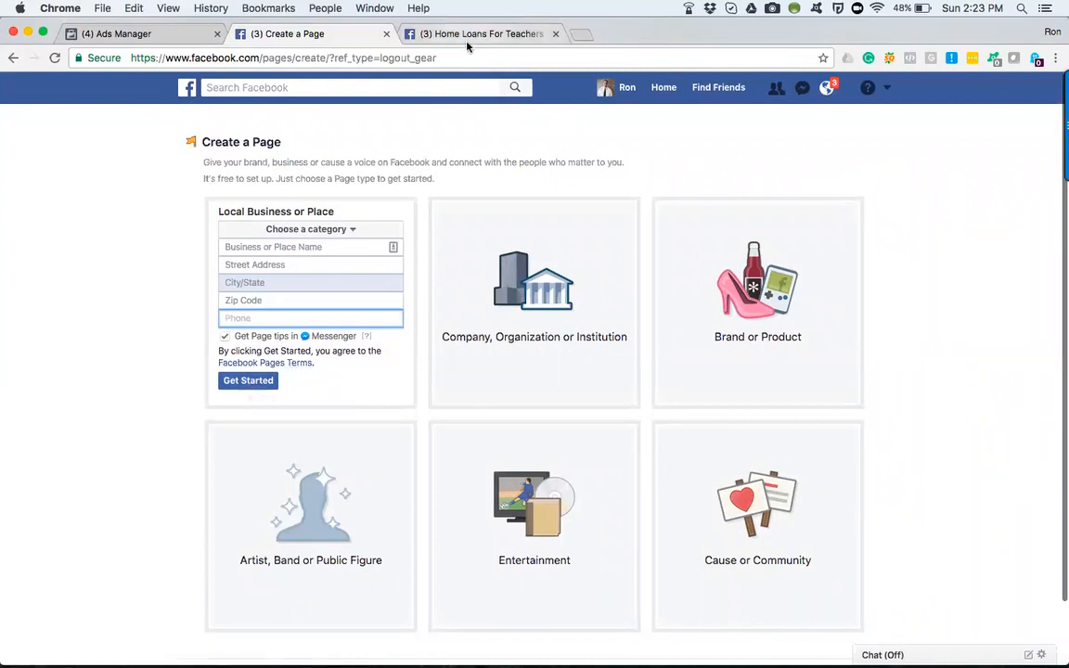
Switch to the Home Loans For Teachers page and scroll to review its photos.
click(482, 33)
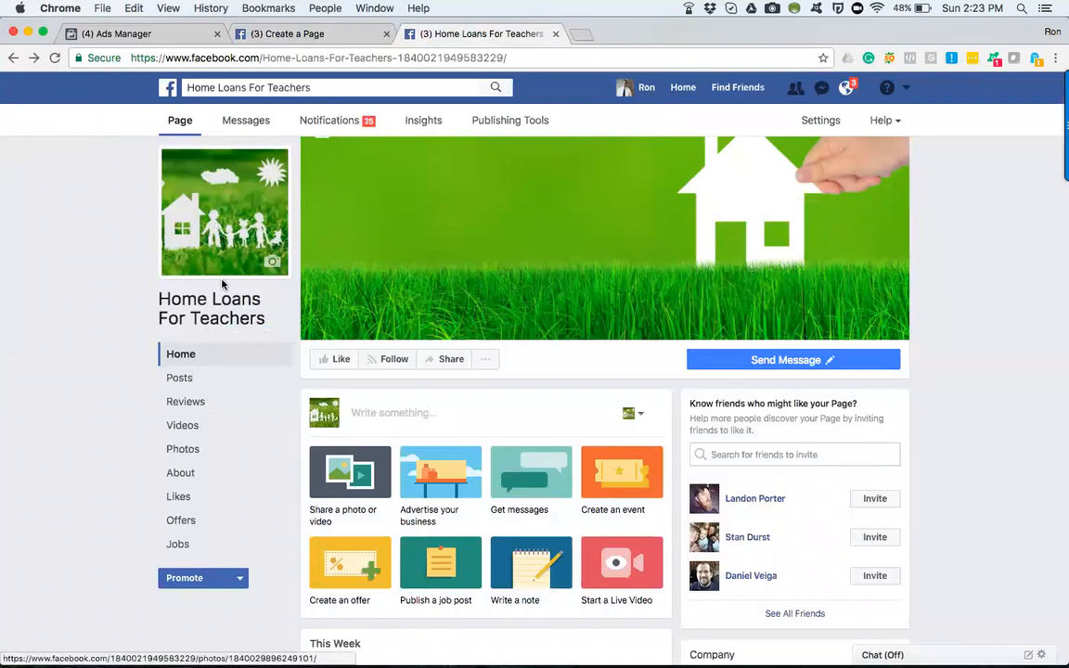
mouse_move(623, 184)
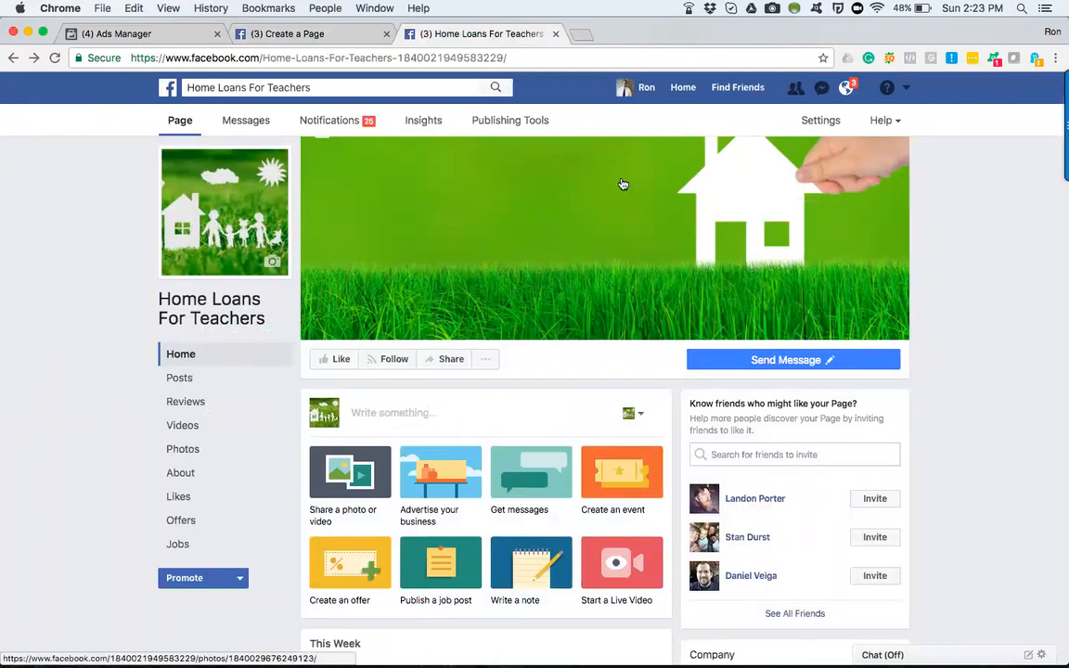
scroll(down, 3)
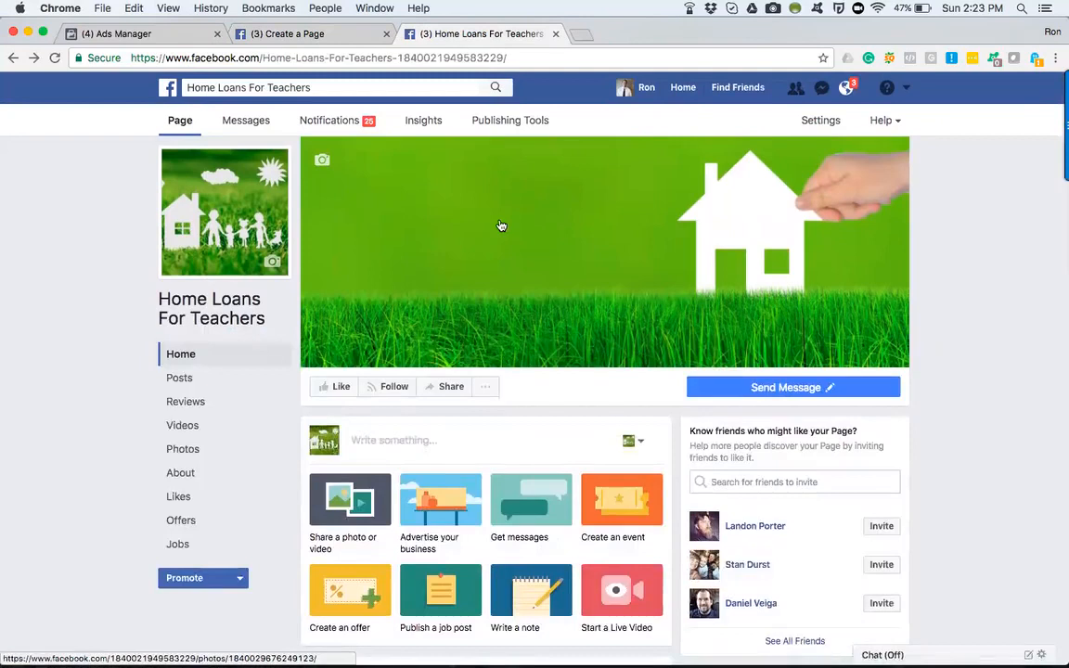
mouse_move(322, 159)
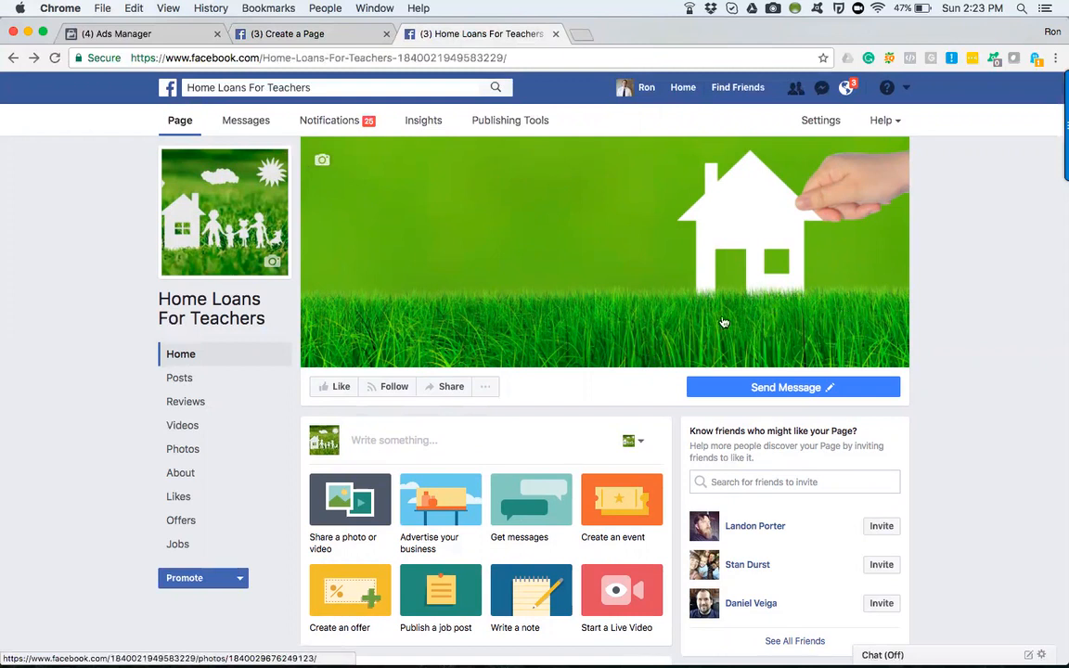
mouse_move(800, 321)
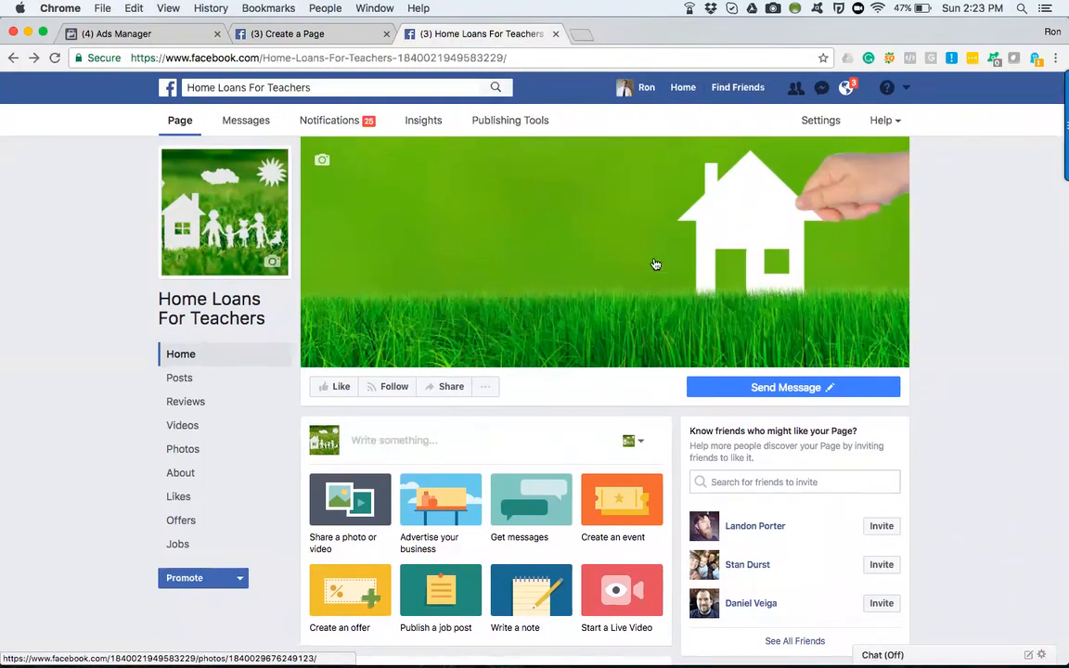
mouse_move(587, 226)
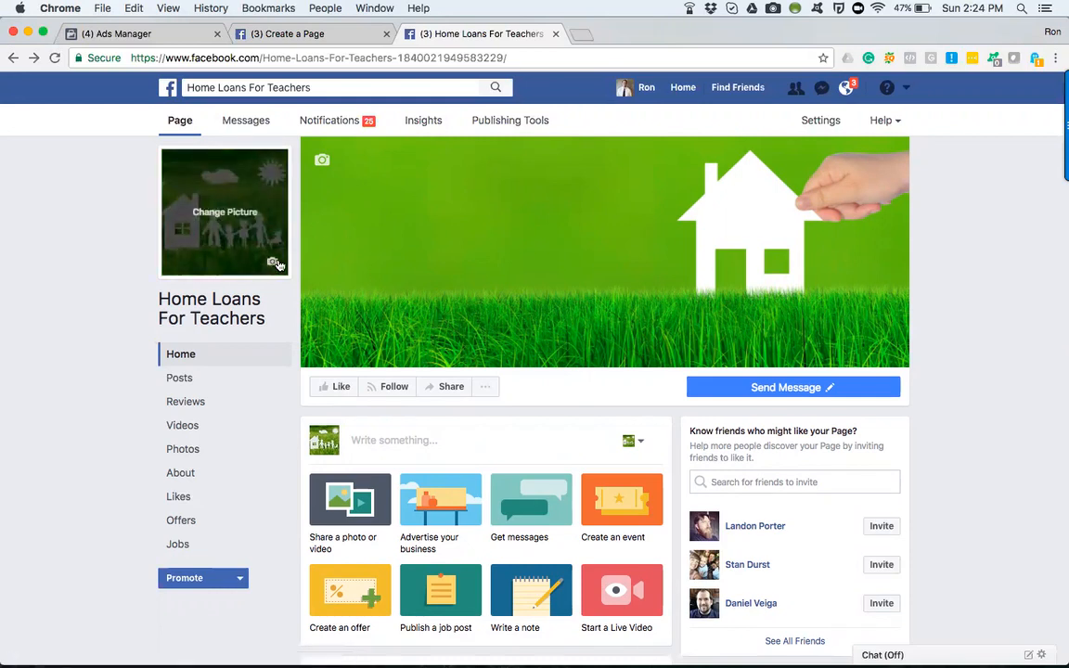
mouse_move(208, 177)
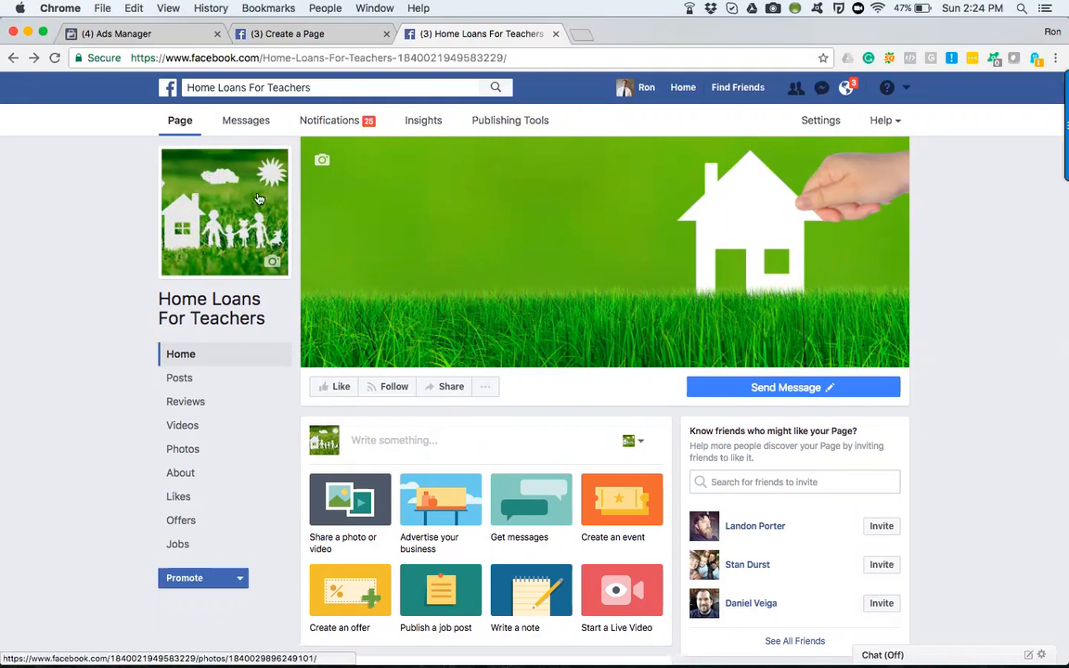
mouse_move(177, 242)
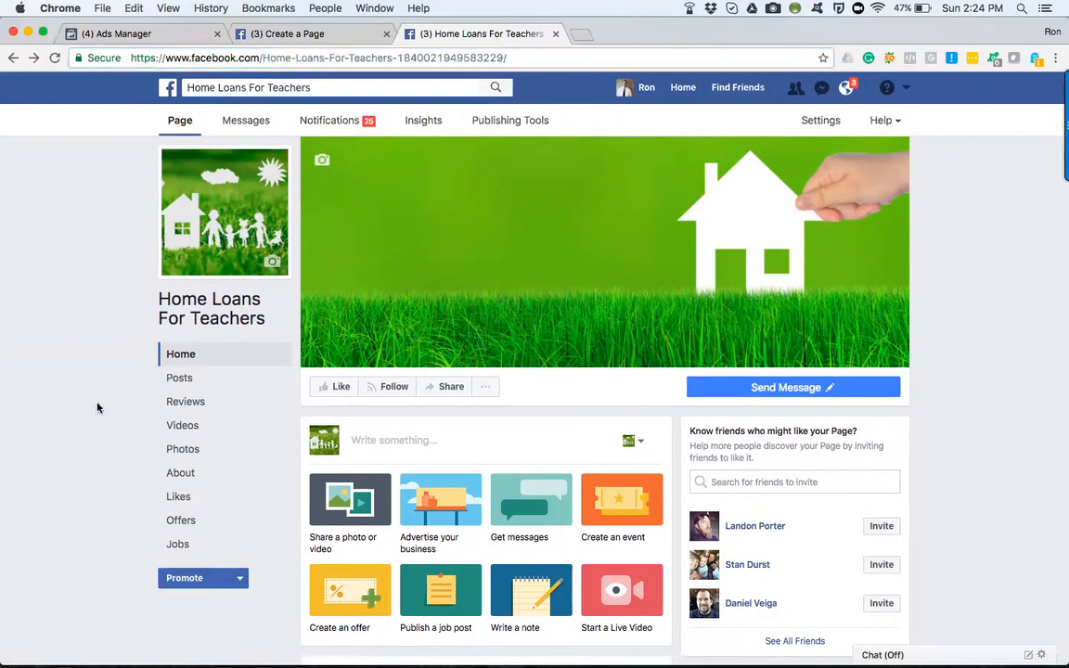
Open and dismiss the Send Message button's options list on the page.
click(484, 387)
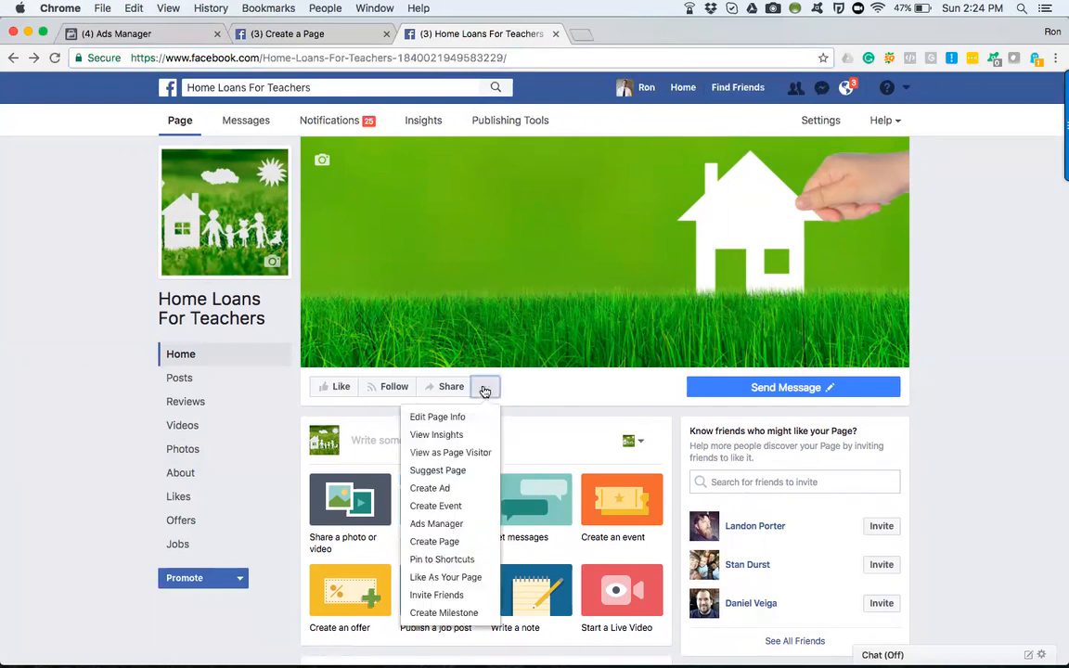
mouse_move(437, 417)
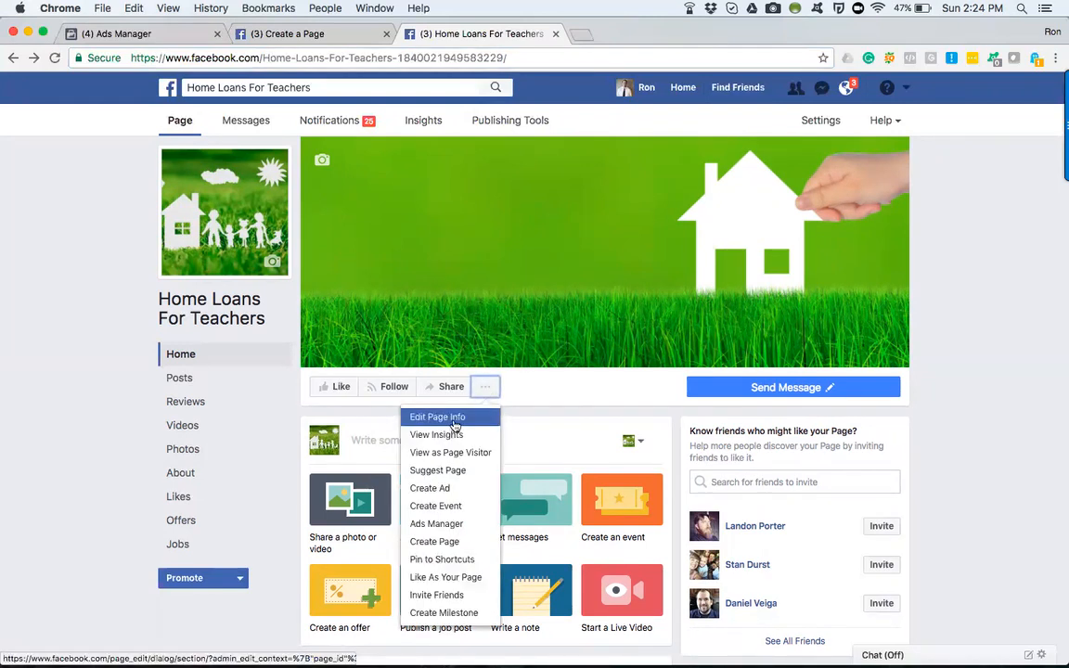
click(485, 386)
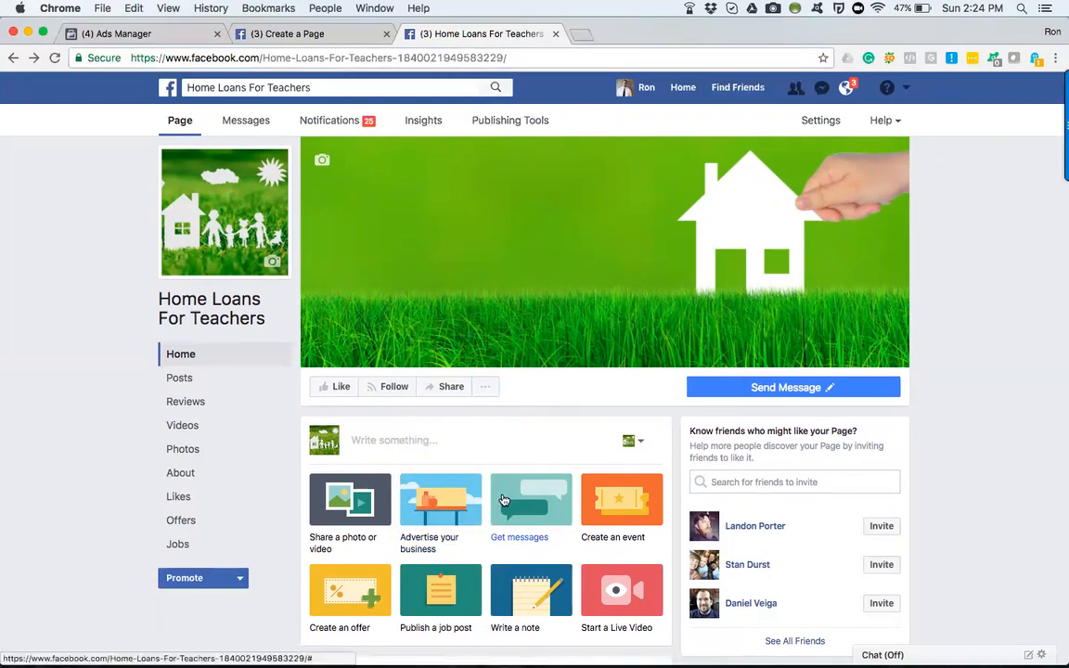
mouse_move(557, 427)
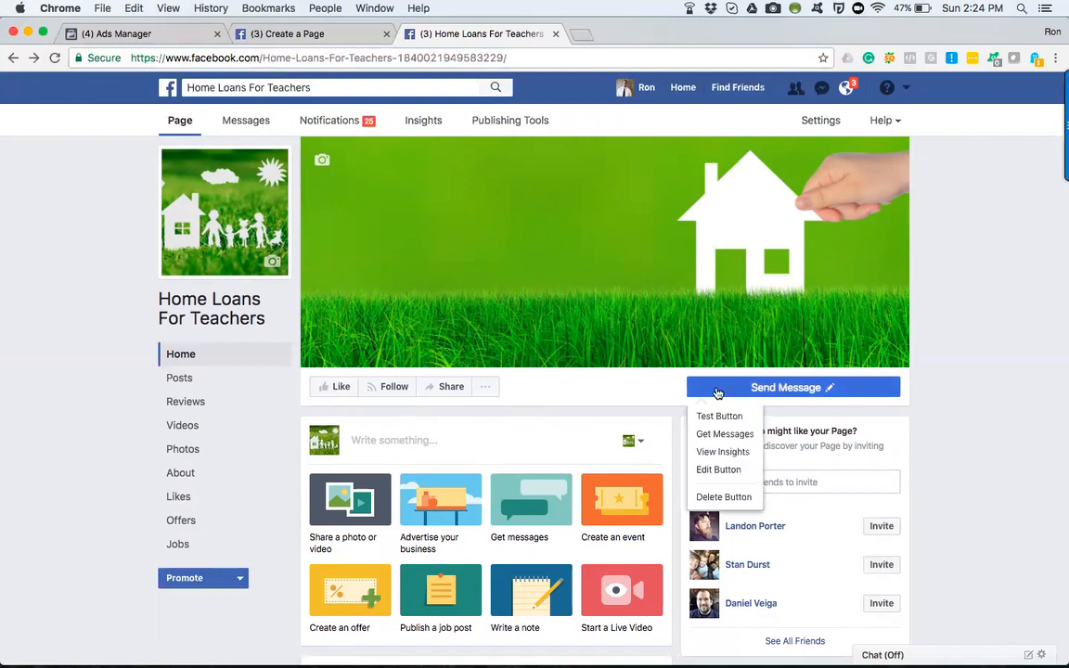
mouse_move(718, 469)
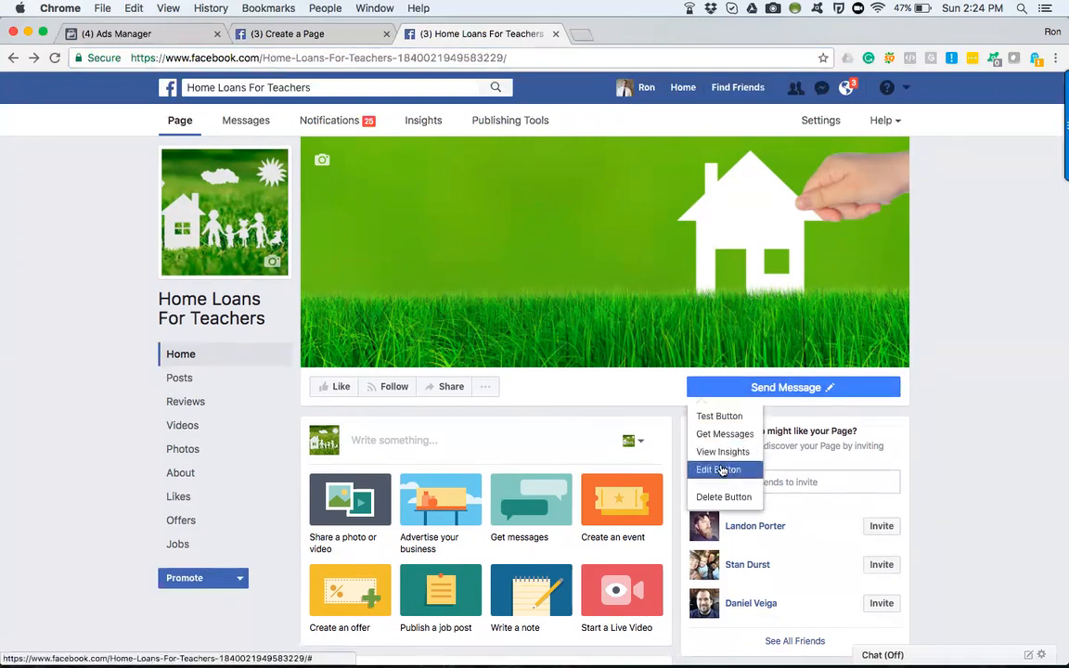
Browse the Get in Touch button choices, then close the editor without changes.
click(717, 469)
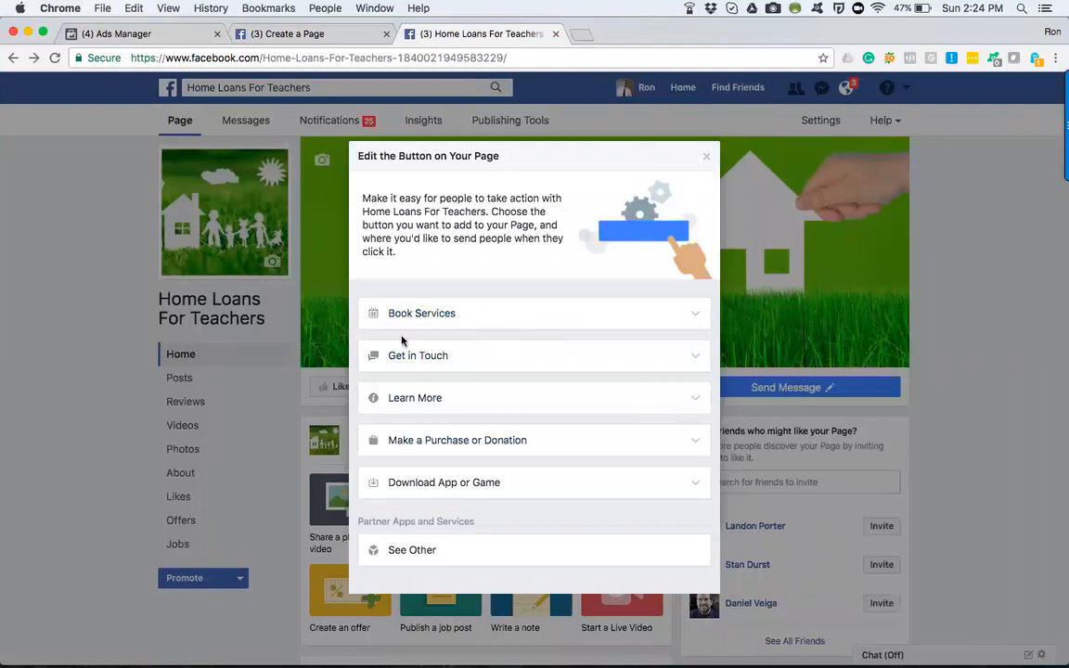
mouse_move(454, 440)
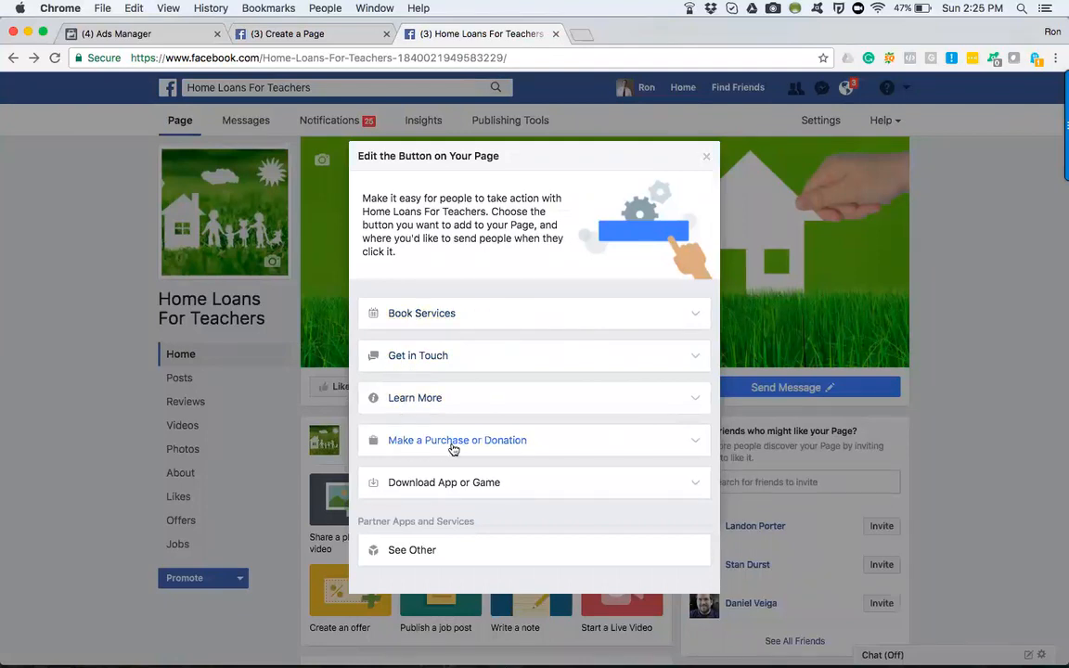
mouse_move(632, 430)
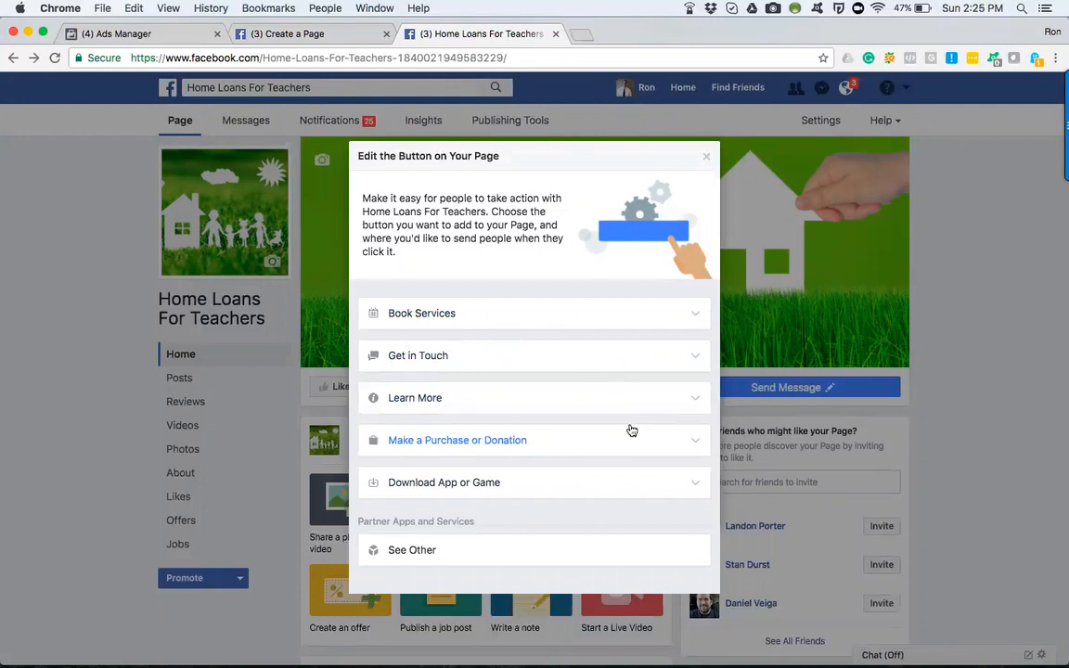
click(418, 356)
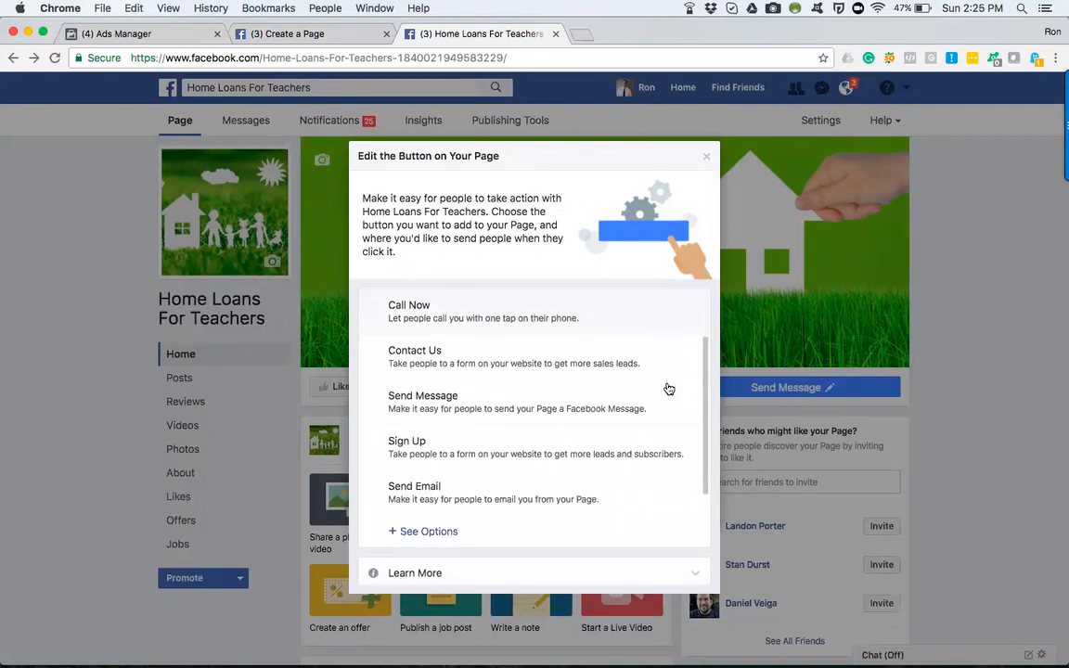
mouse_move(520, 355)
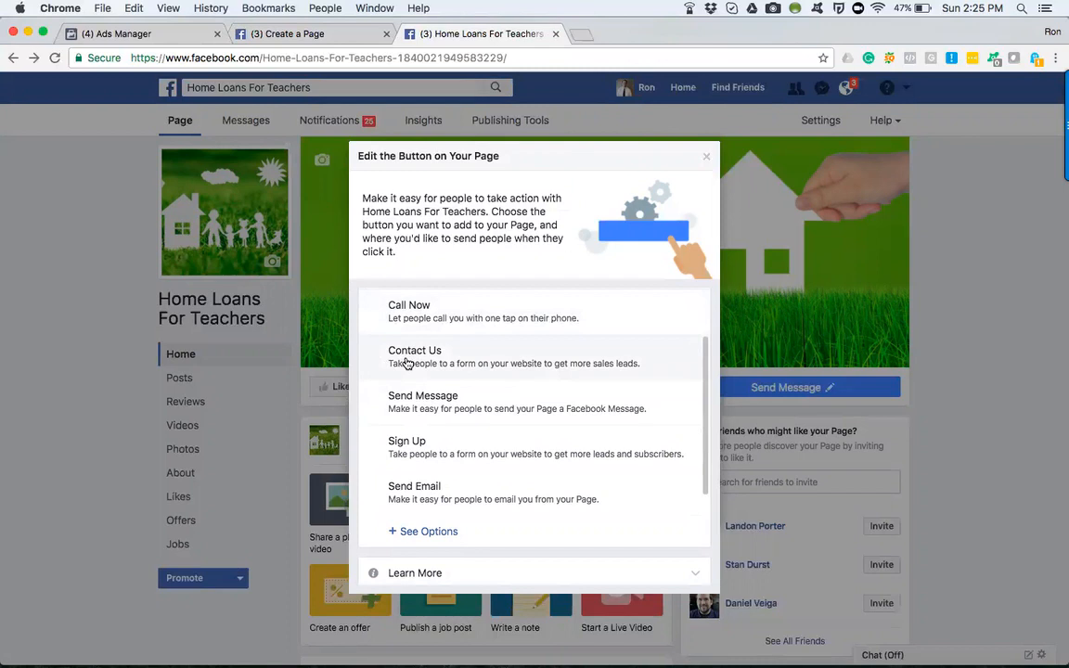
mouse_move(418, 413)
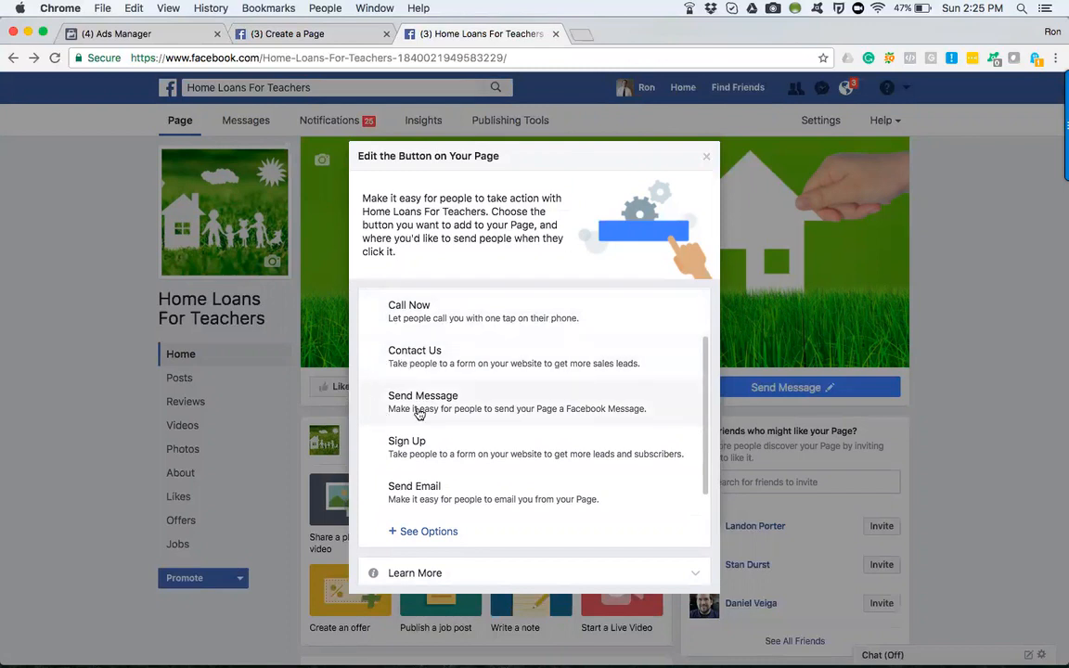
mouse_move(392, 455)
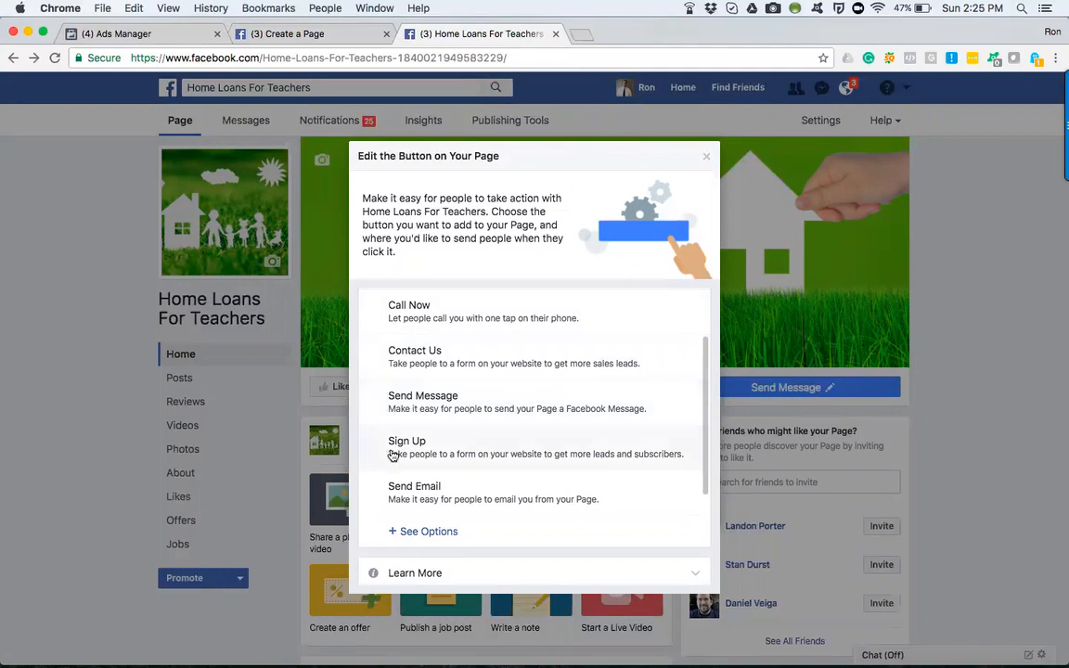
mouse_move(393, 454)
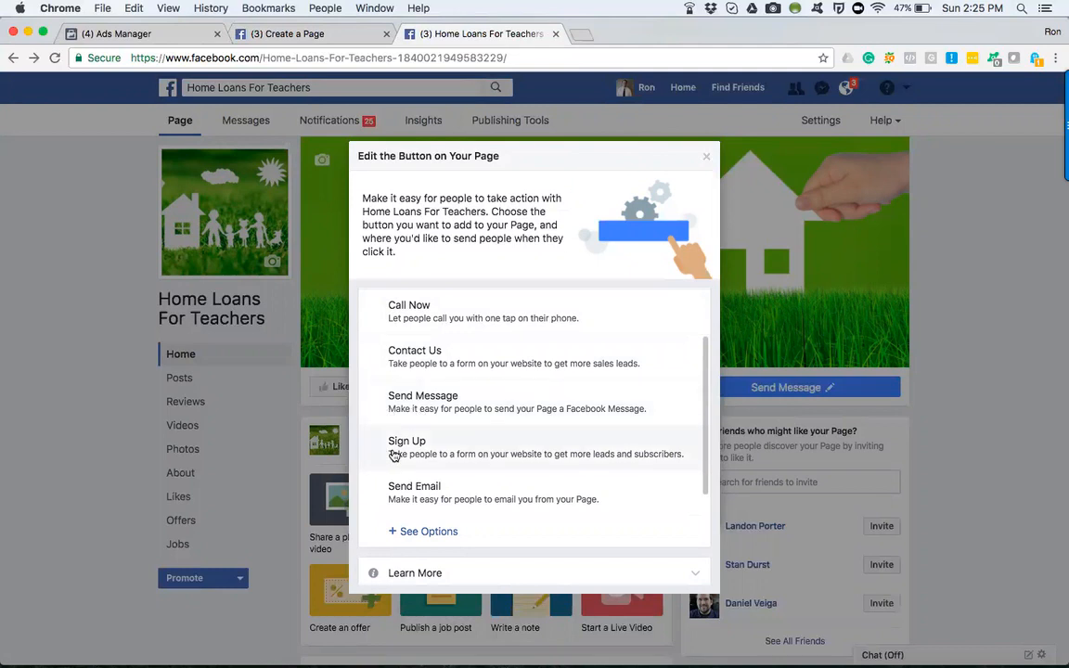
mouse_move(424, 452)
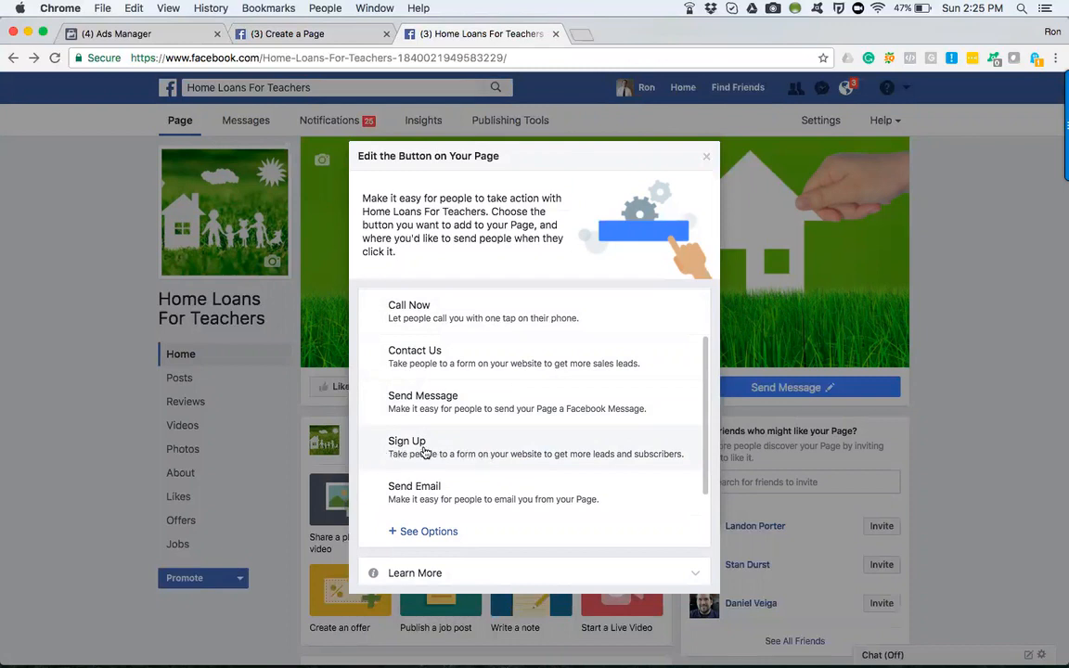
mouse_move(406, 494)
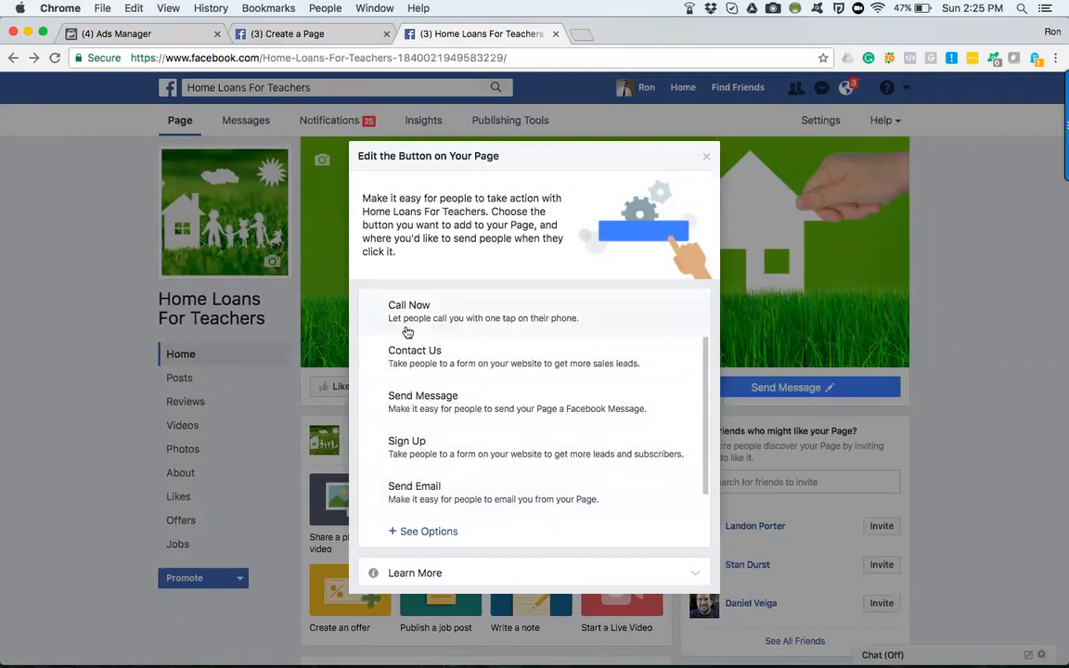
mouse_move(446, 407)
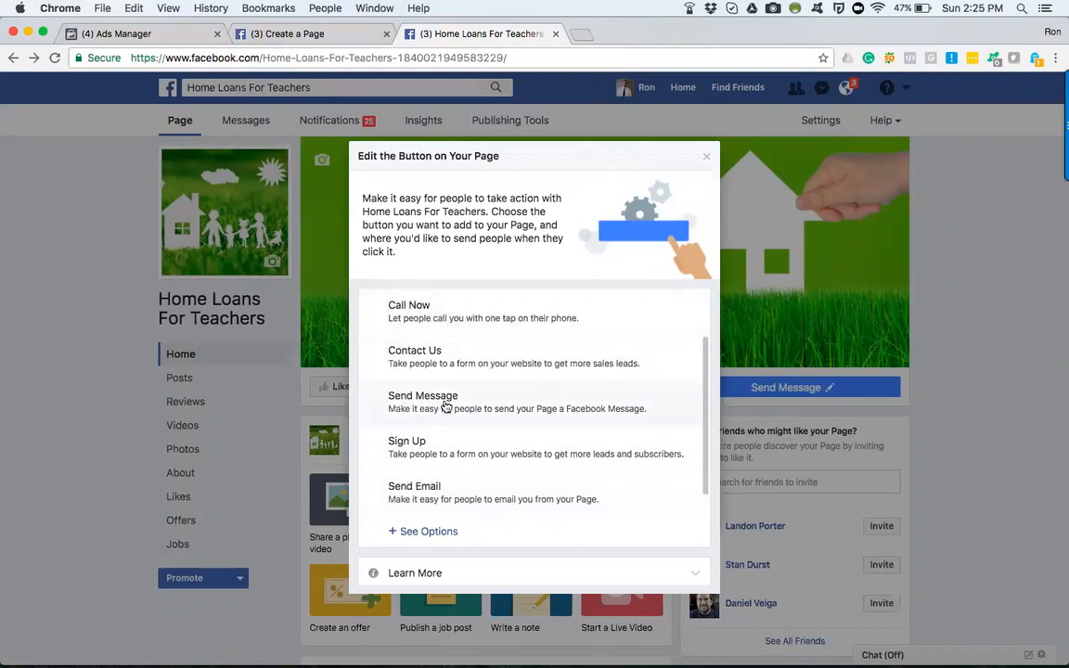
mouse_move(433, 411)
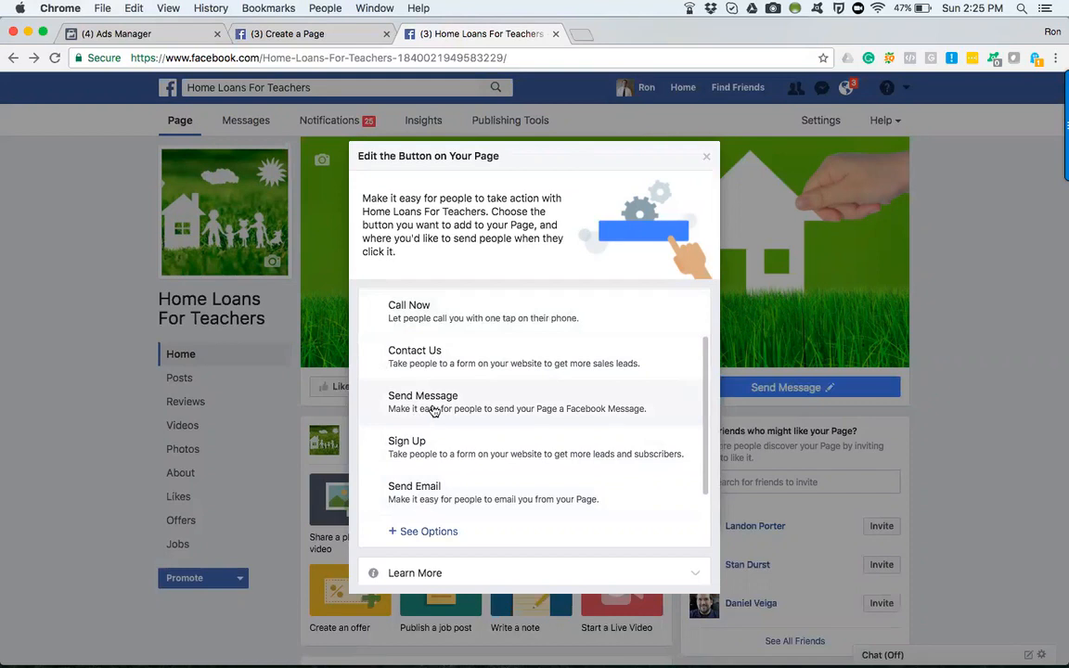
mouse_move(708, 159)
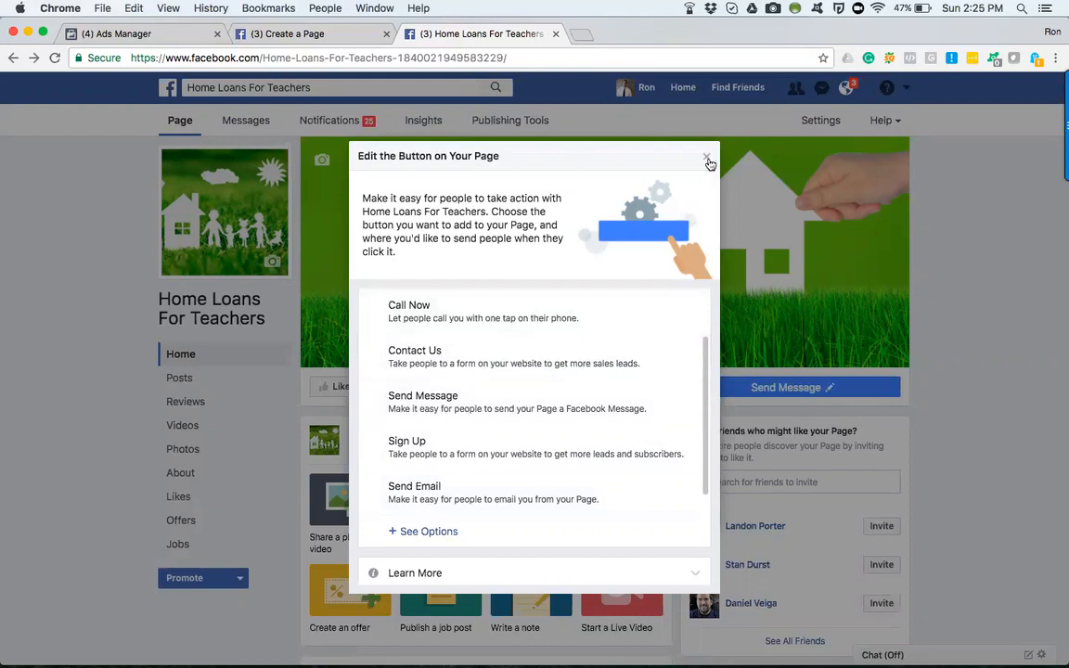
click(707, 156)
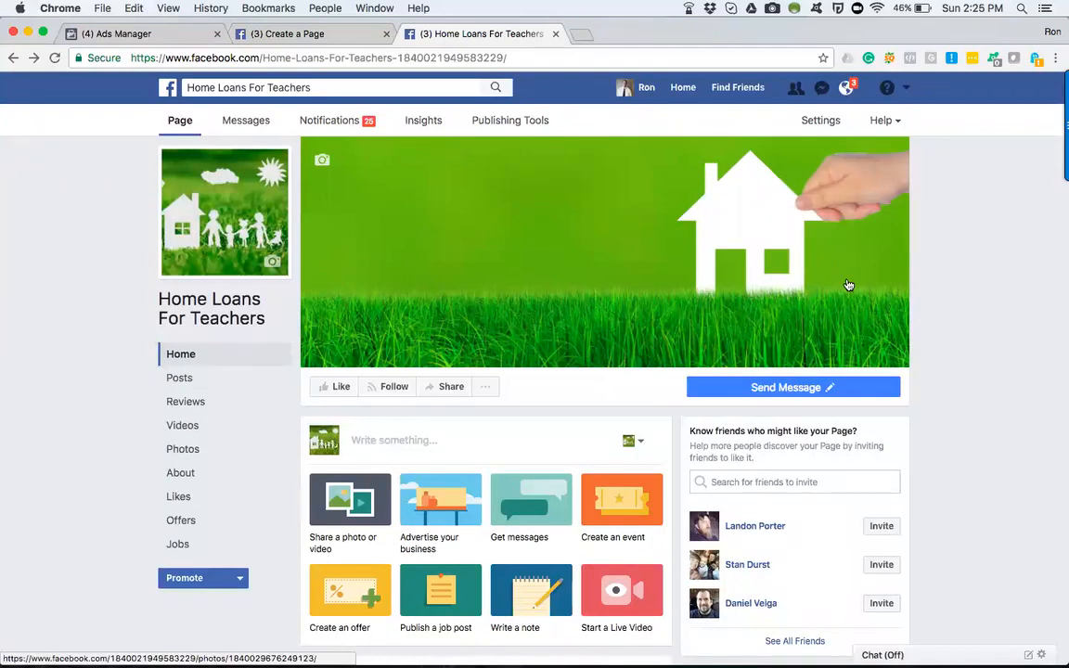
mouse_move(130, 394)
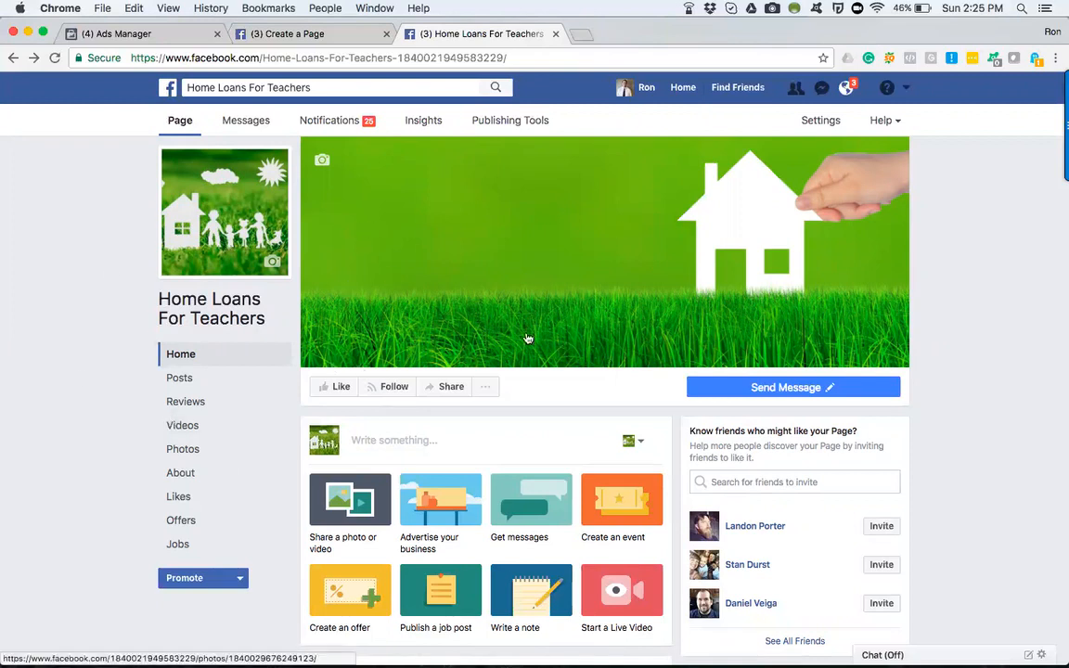
mouse_move(649, 298)
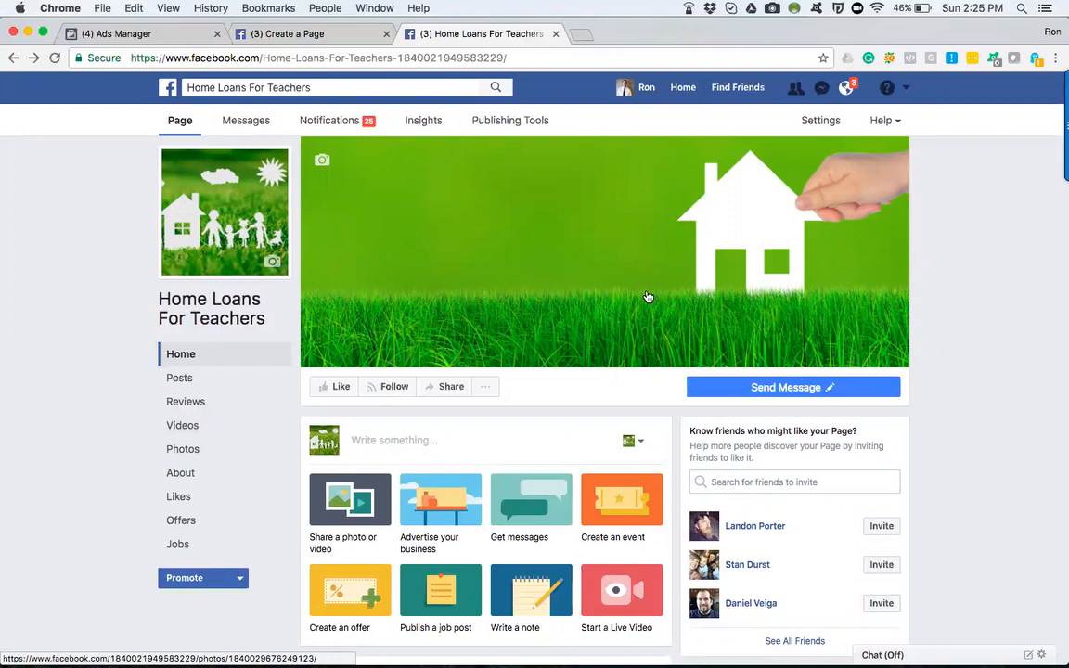
mouse_move(519, 537)
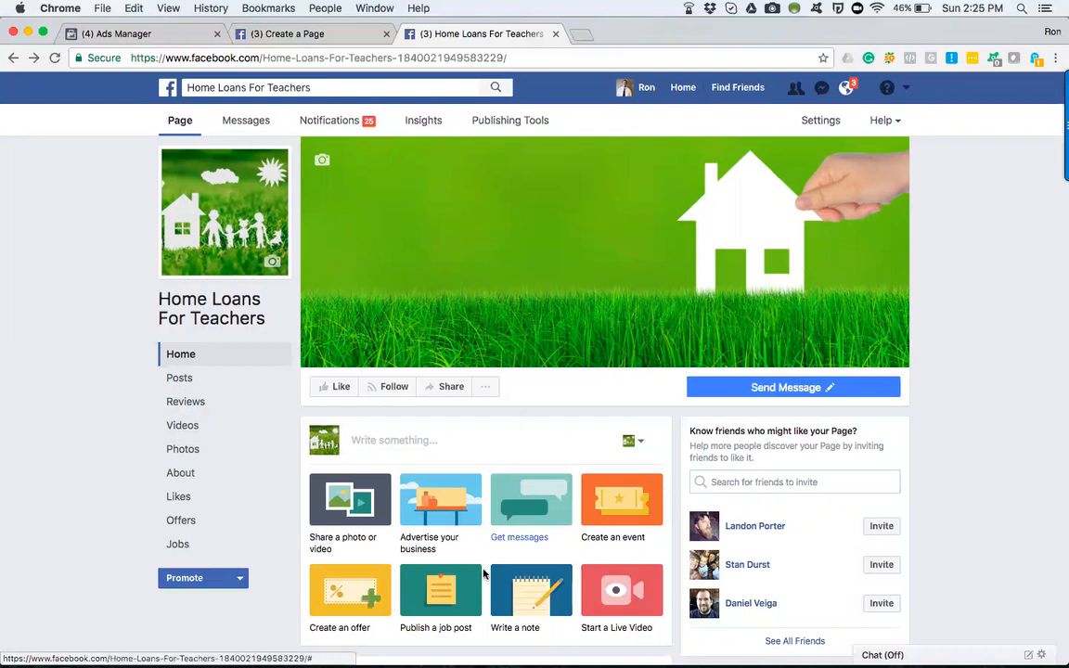
mouse_move(394, 638)
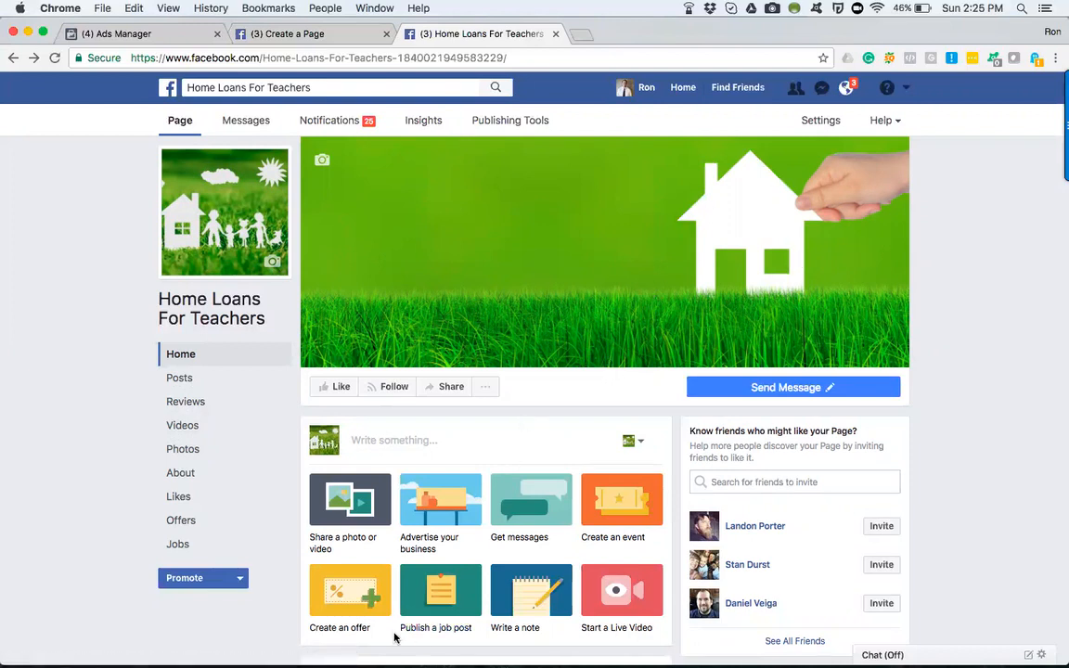